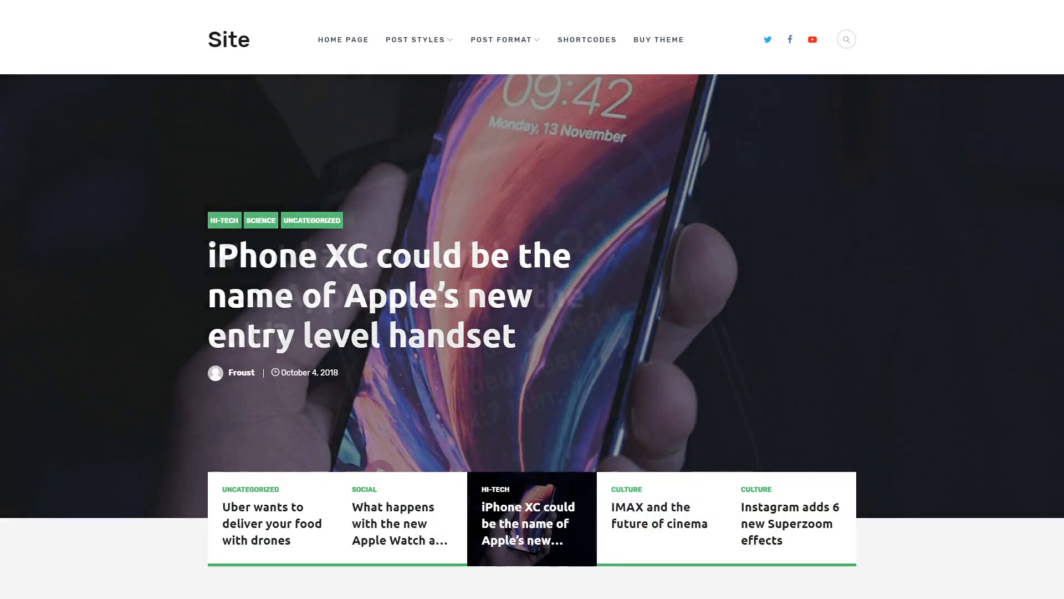
Sign in to the cPanel hosting account with the account username and password
click(400, 518)
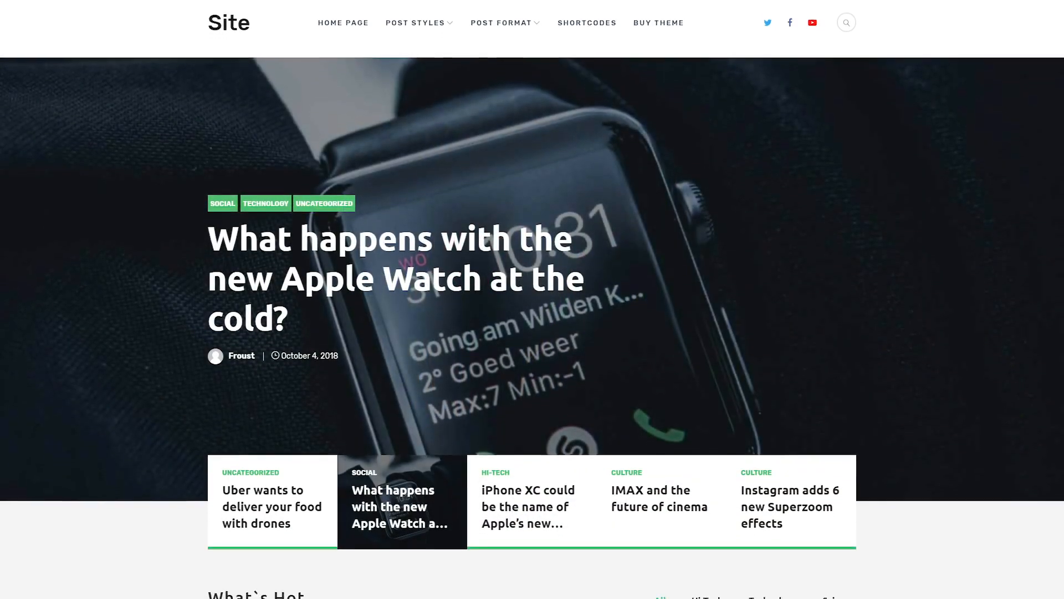
scroll(down, 3)
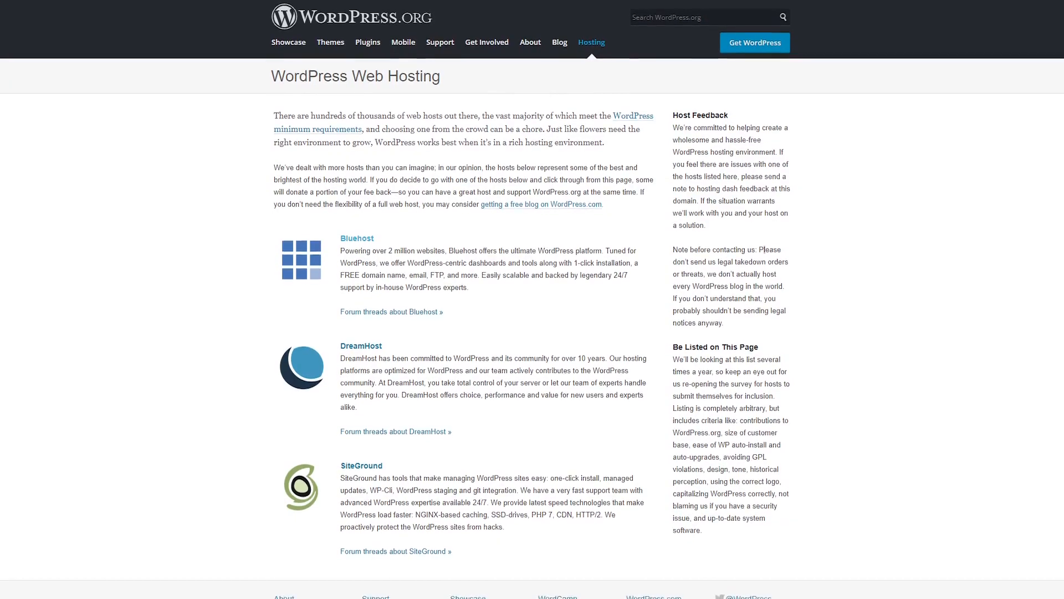
scroll(down, 3)
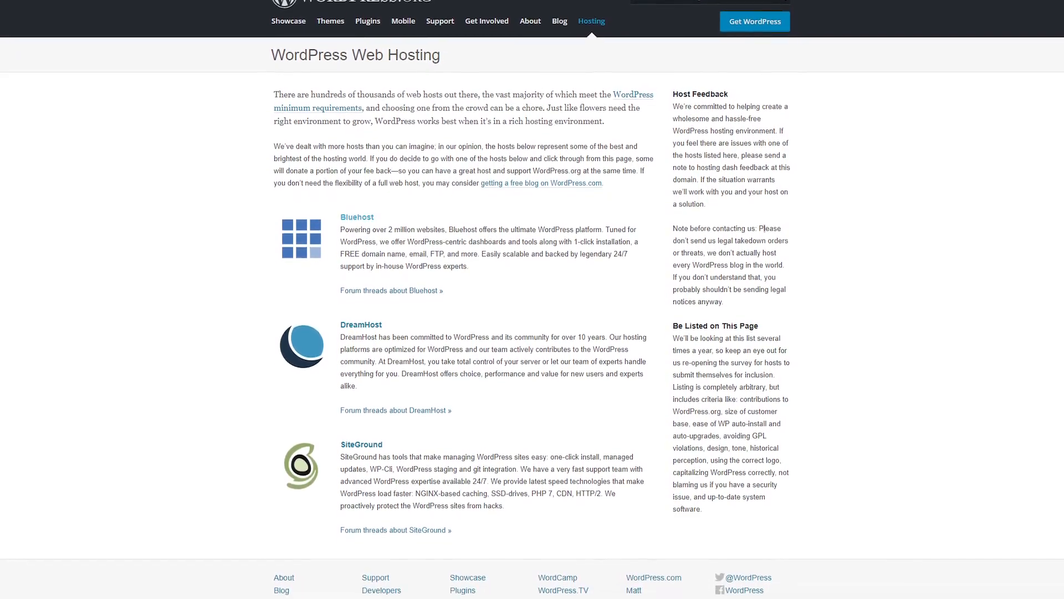
scroll(down, 3)
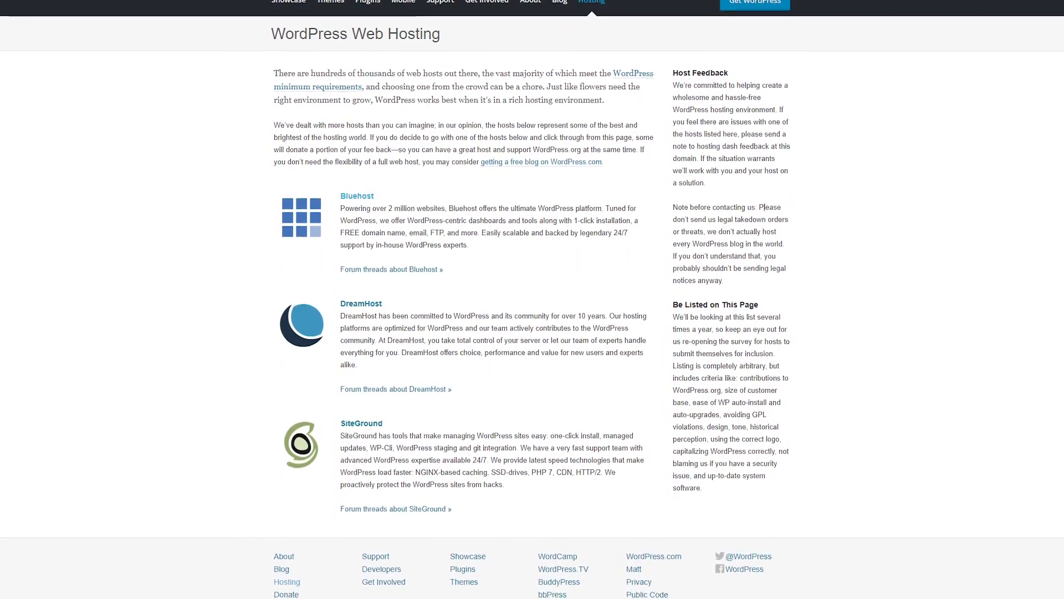
scroll(down, 3)
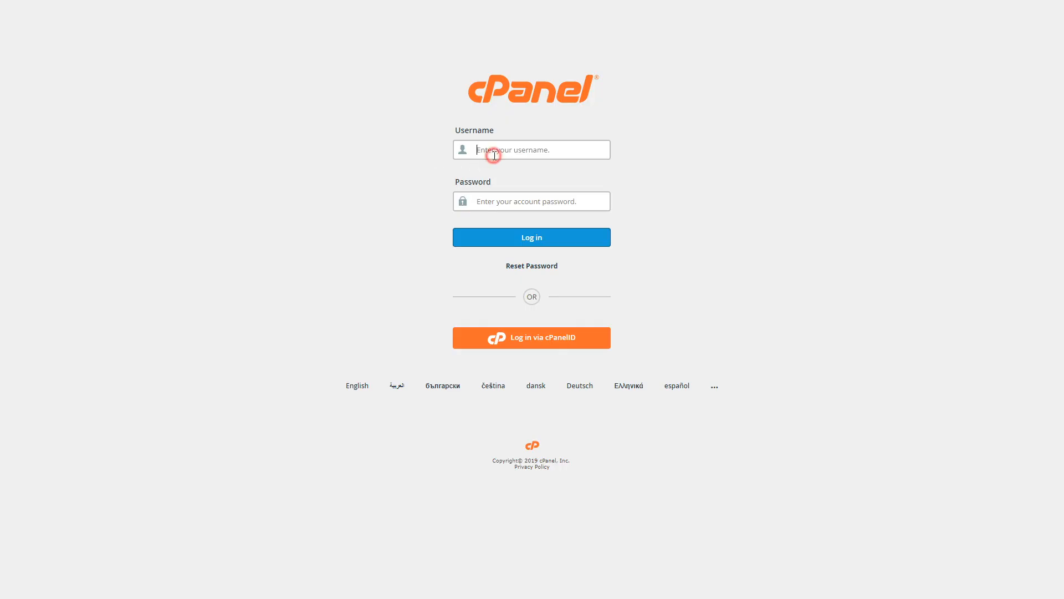
click(532, 236)
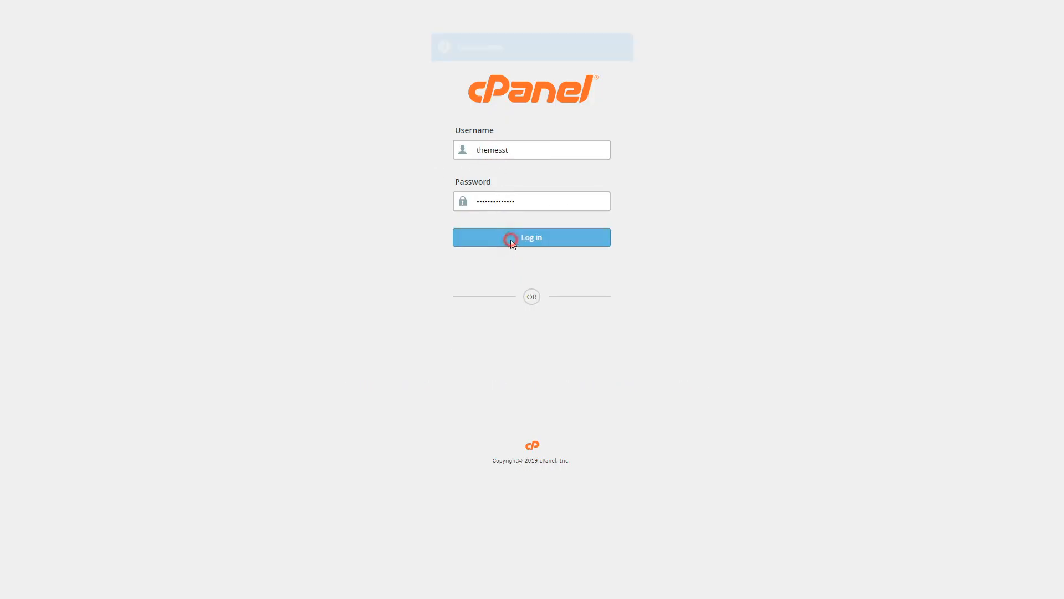
click(531, 236)
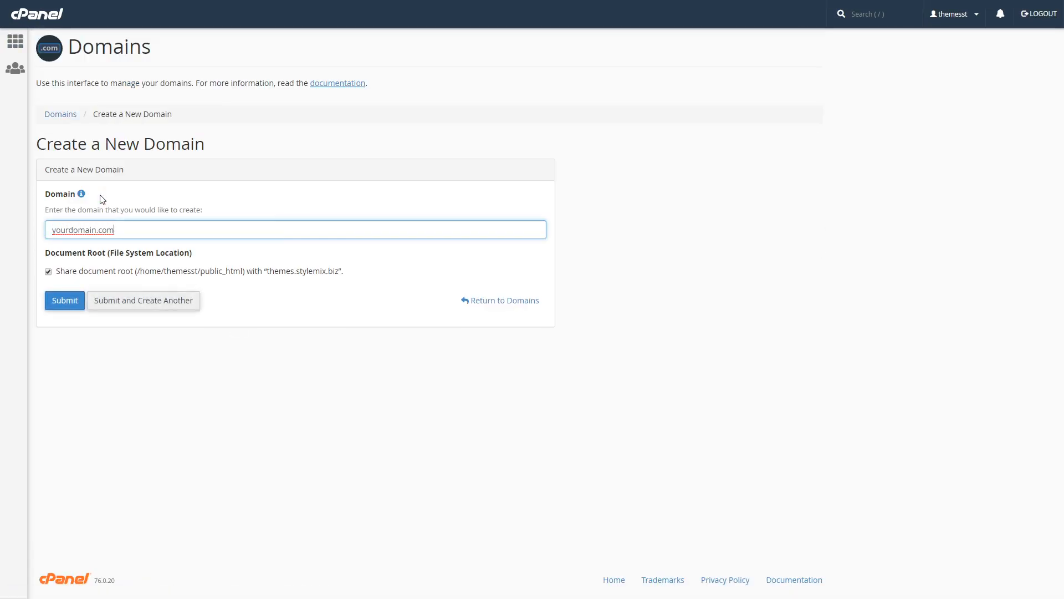
Create the domain yourdomain.com and return to the full overview of hosting tools
click(64, 300)
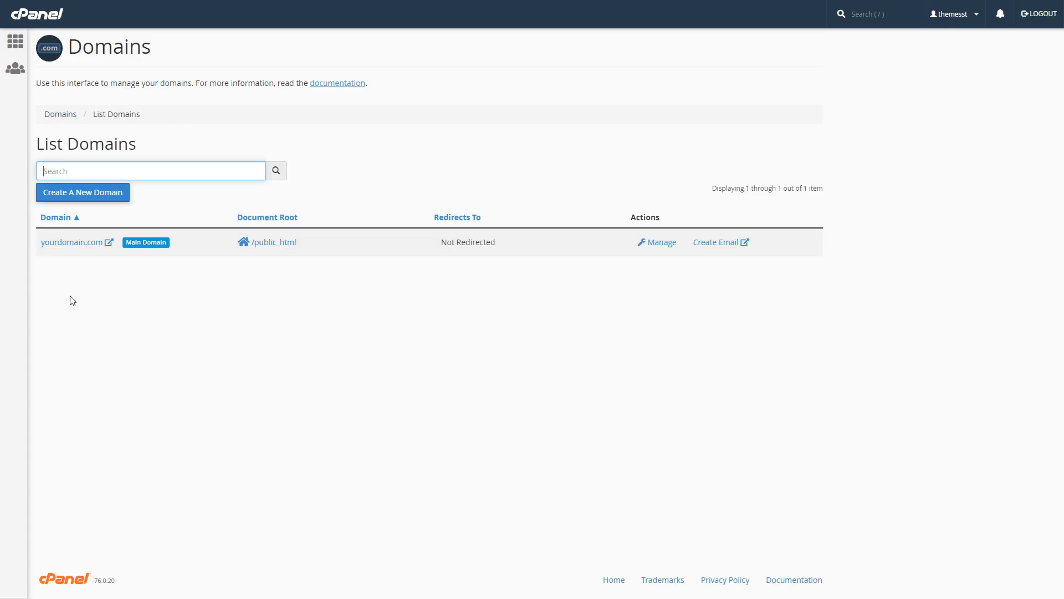
click(37, 13)
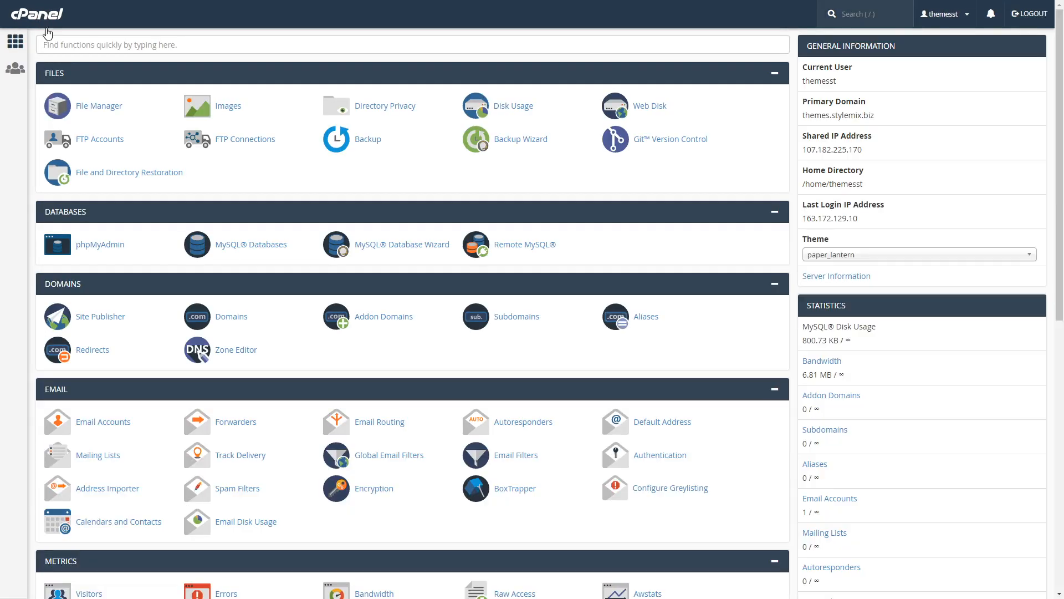
scroll(down, 3)
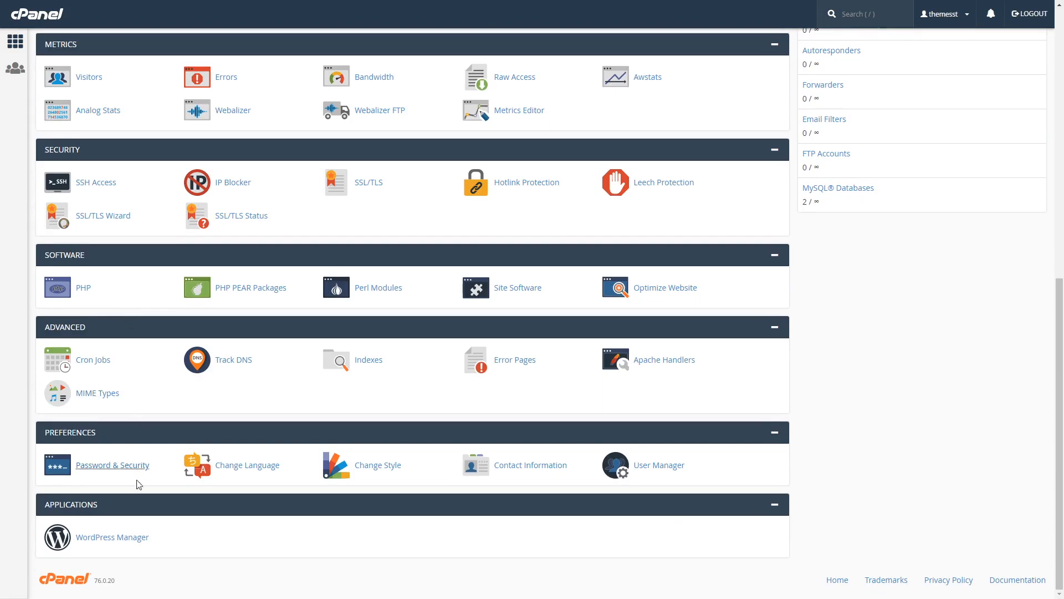
In WordPress Manager, install a new site with admin user admin and email youremail.com
click(112, 537)
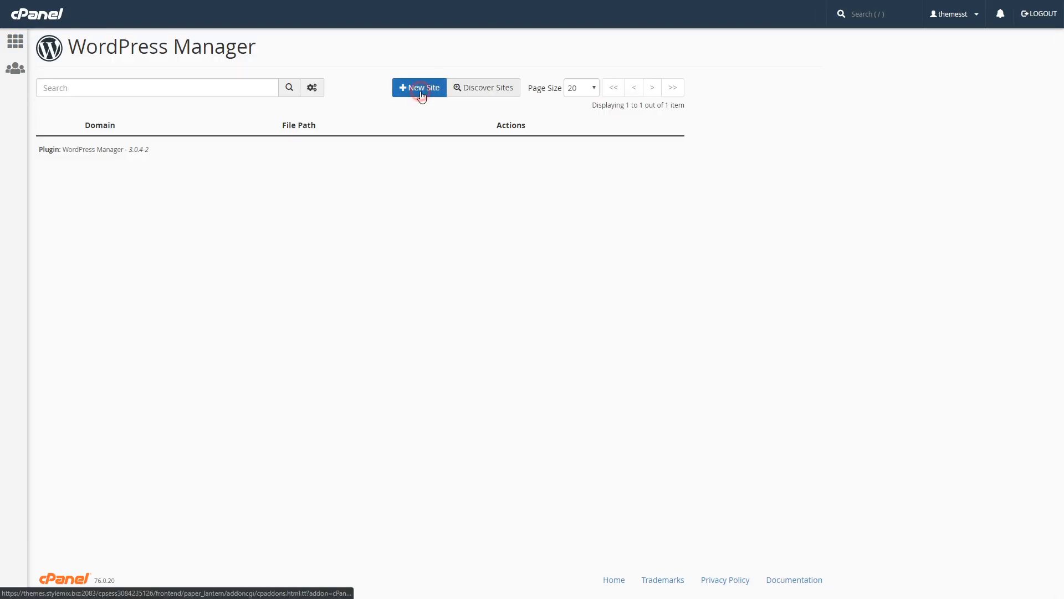
click(419, 87)
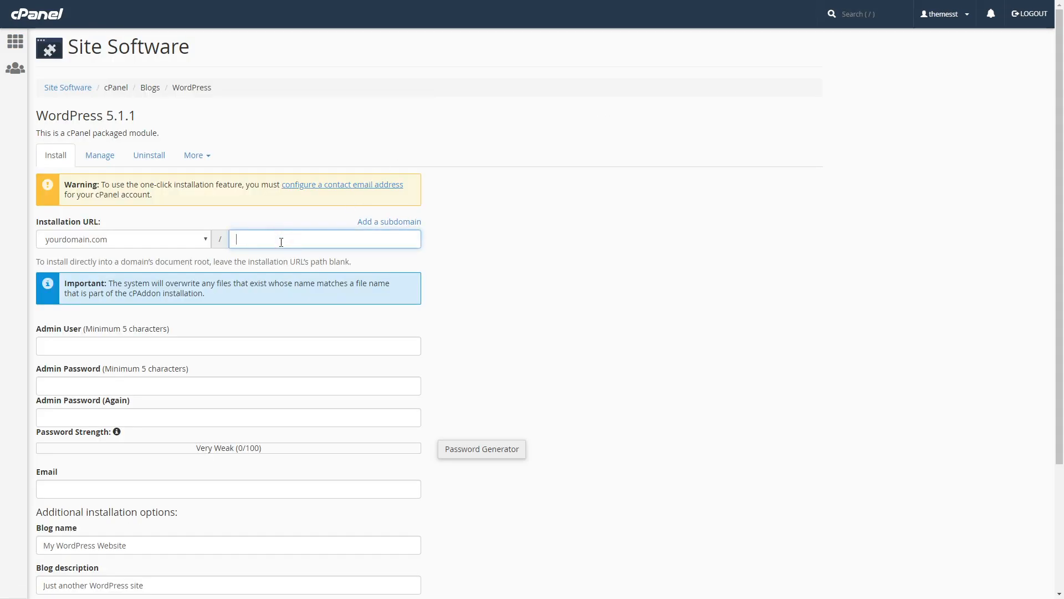
text(admin)
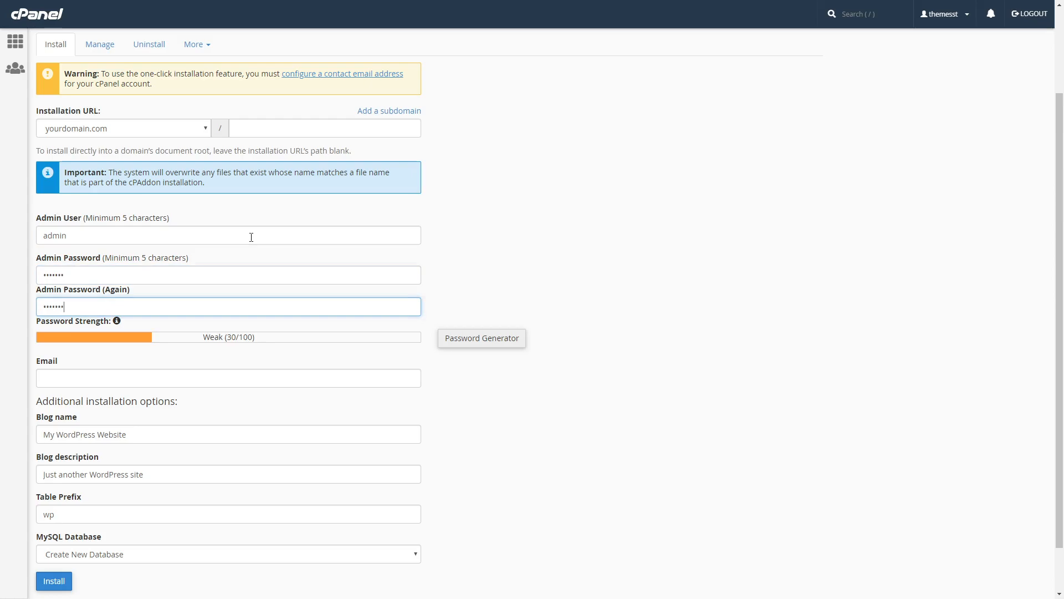
text(youremail.com)
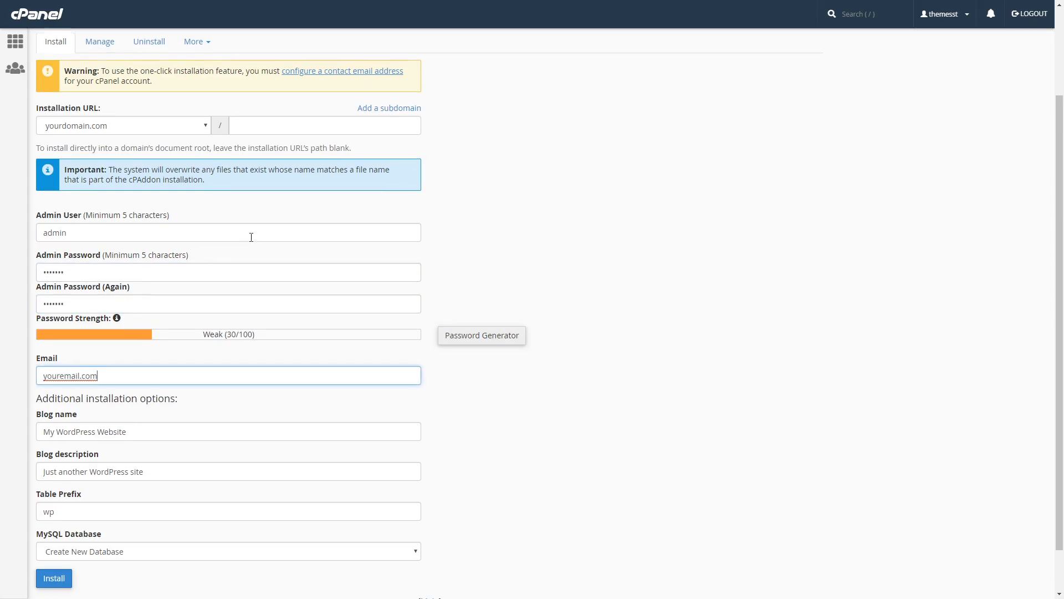
scroll(down, 3)
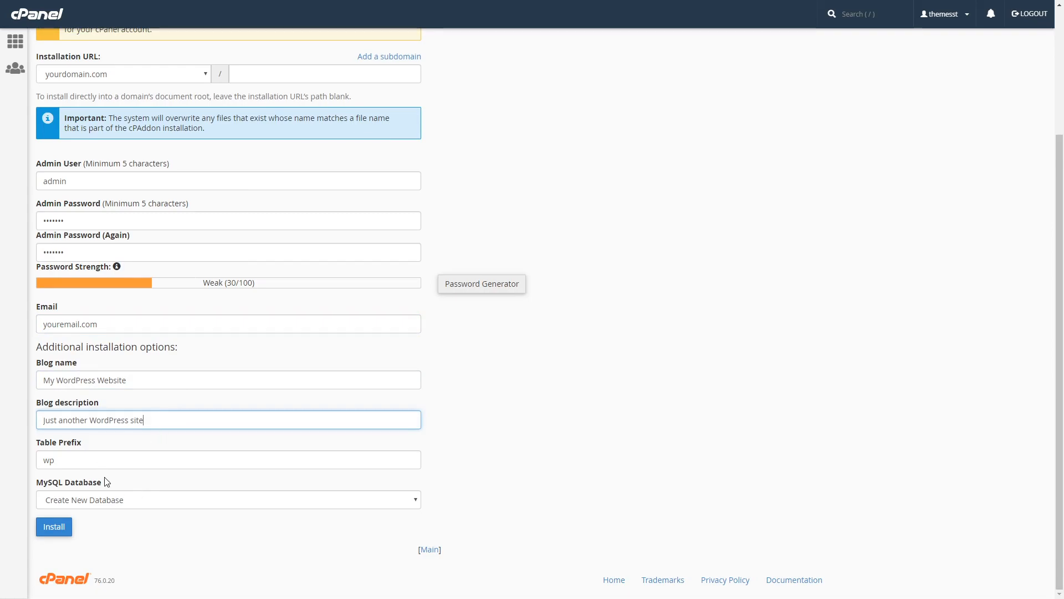
click(53, 526)
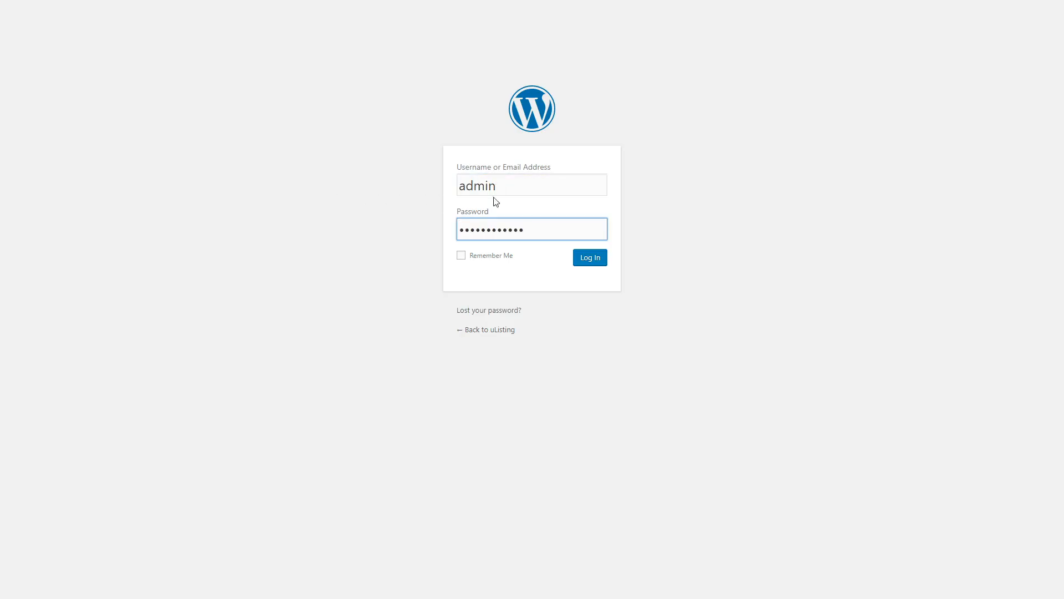
Log in as admin on wp-login and reach the WordPress Dashboard
click(589, 258)
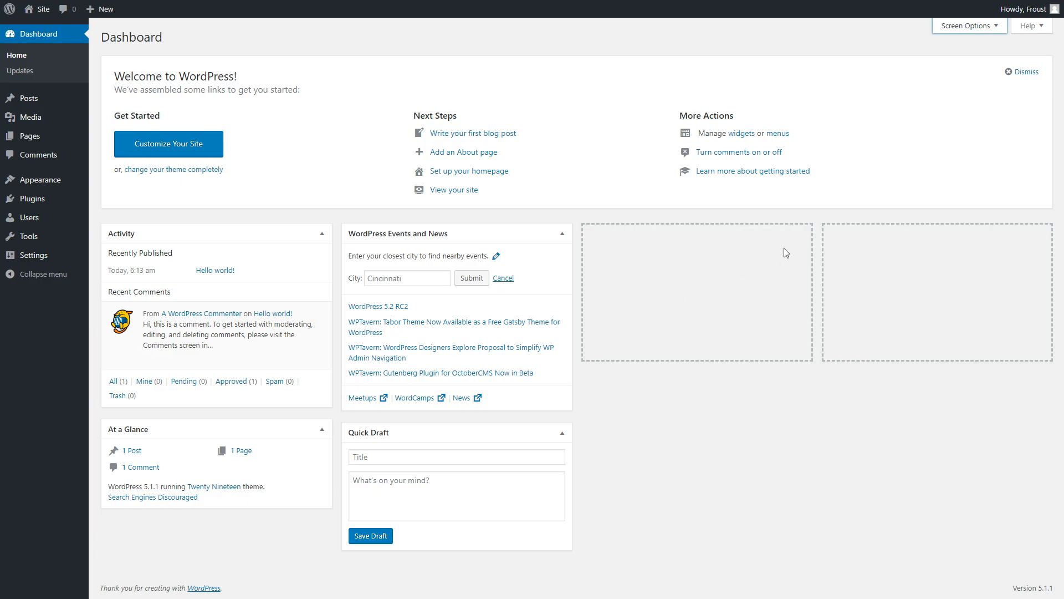
click(1025, 72)
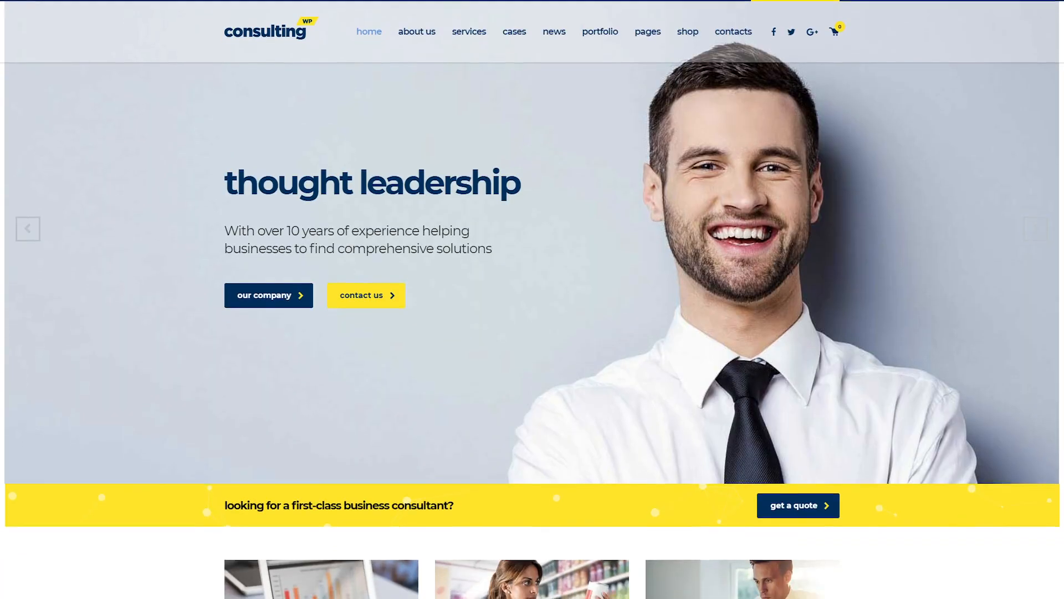
scroll(down, 3)
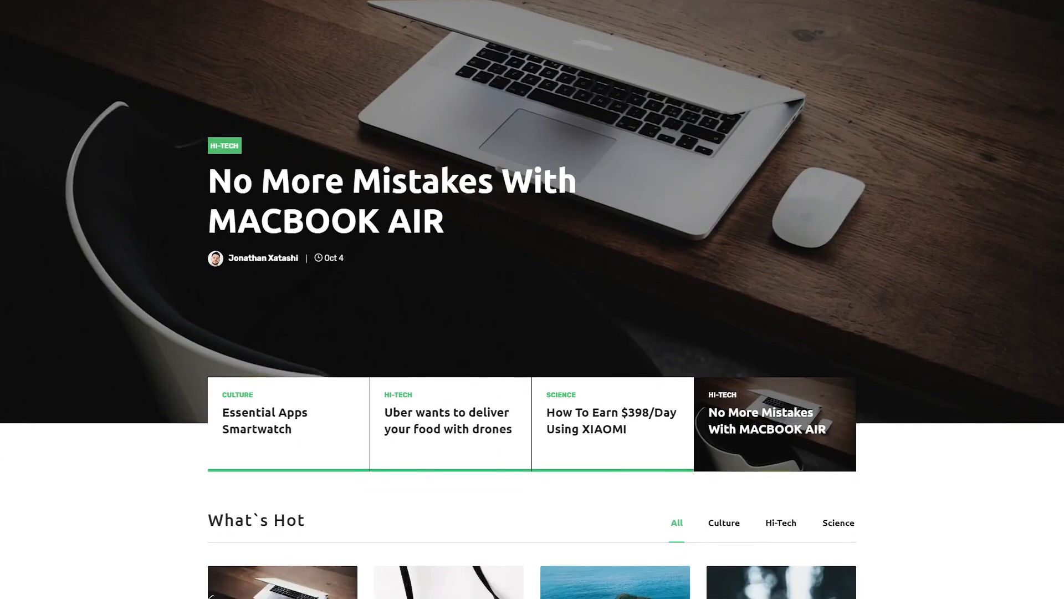
scroll(down, 3)
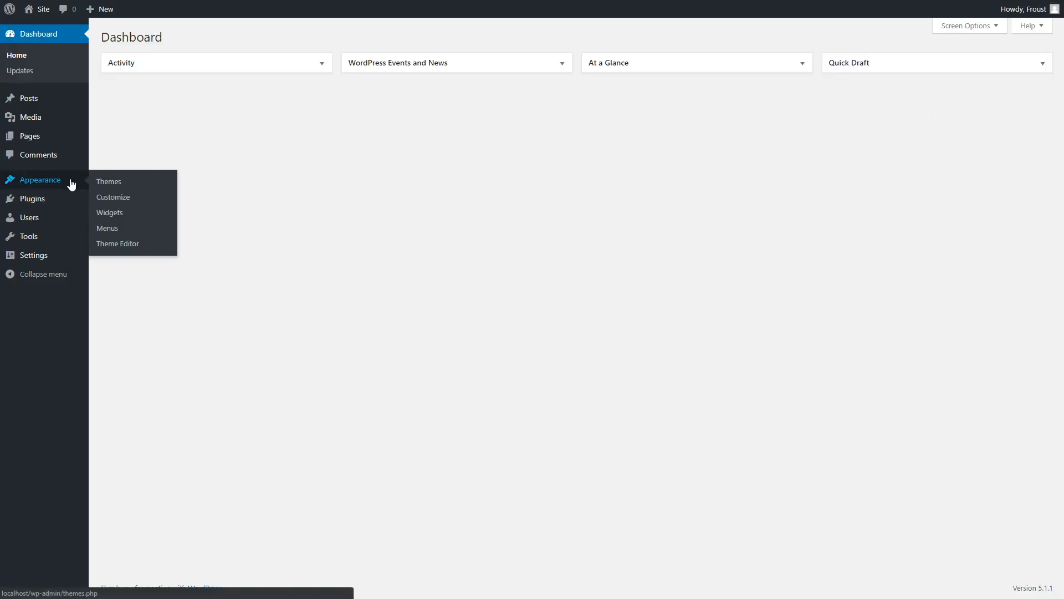
From Themes > Add New > Upload Theme, start choosing the theme zip file
click(108, 181)
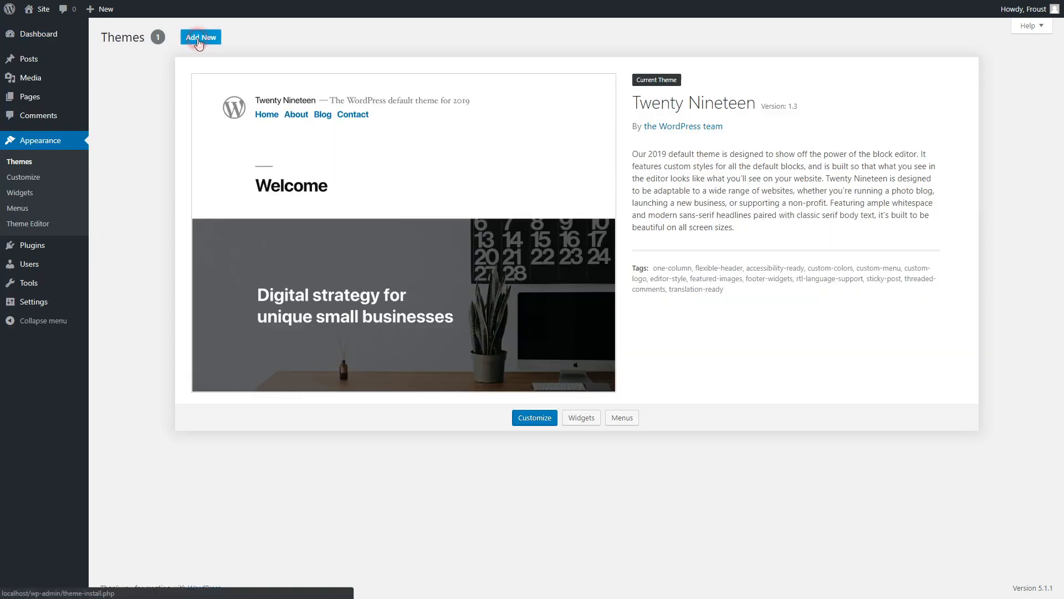
click(199, 36)
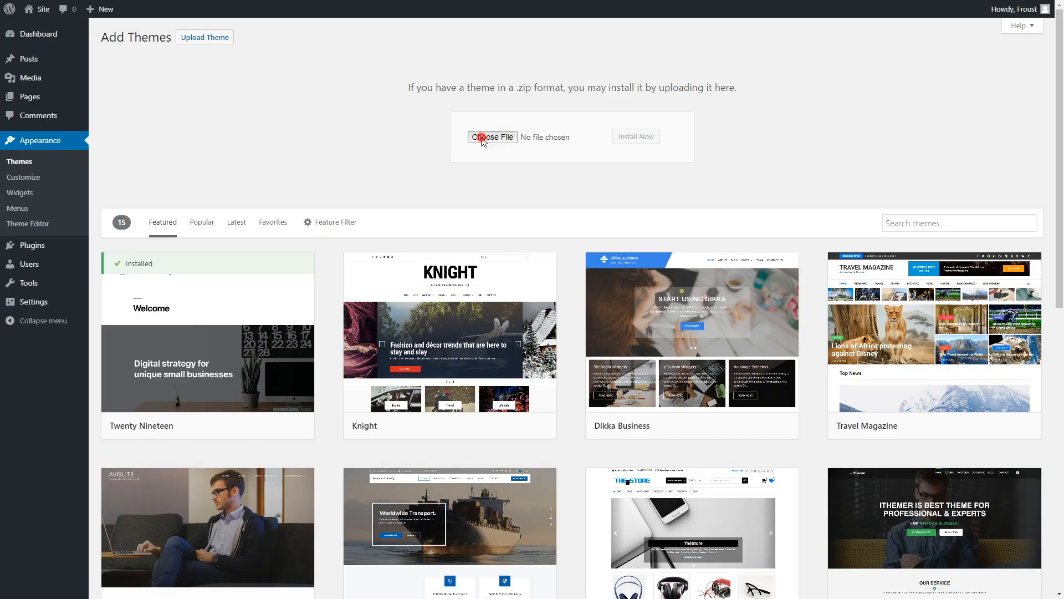
click(493, 137)
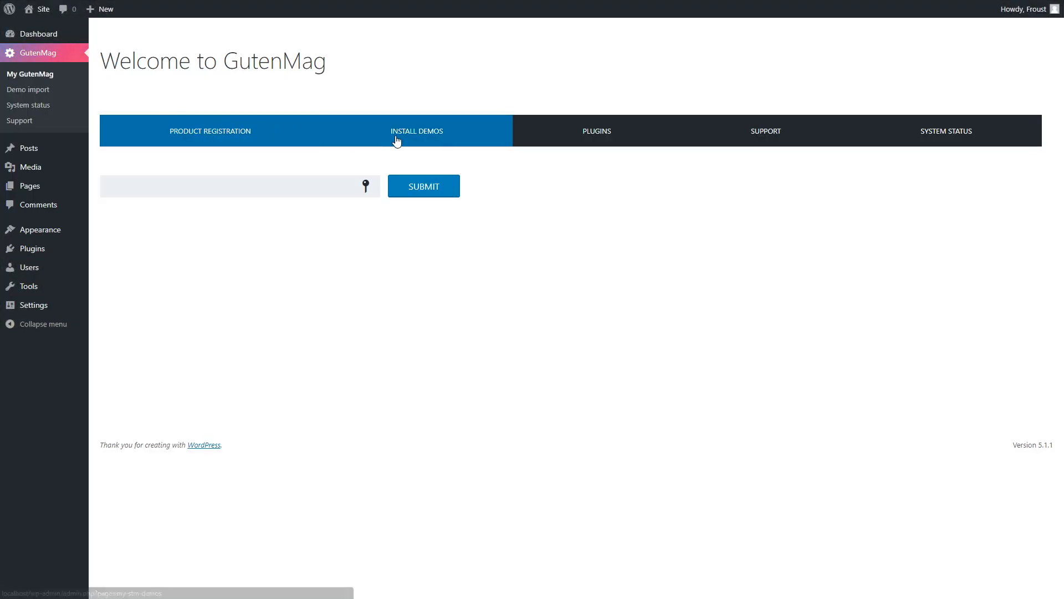
Import the GutenMag Technology Magazine demo with its plugins and content, then view the site
click(416, 130)
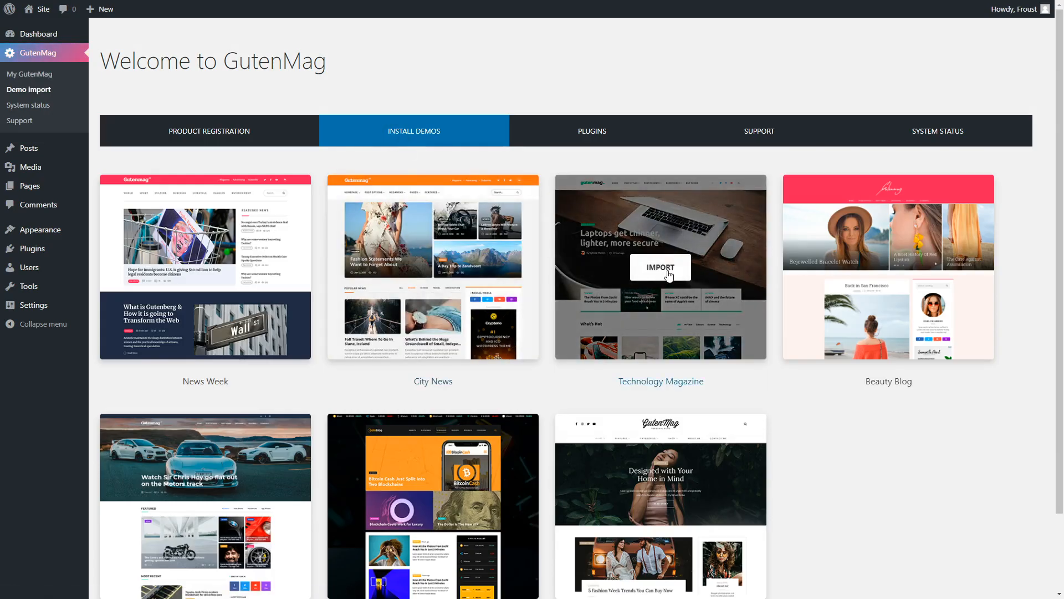
click(659, 266)
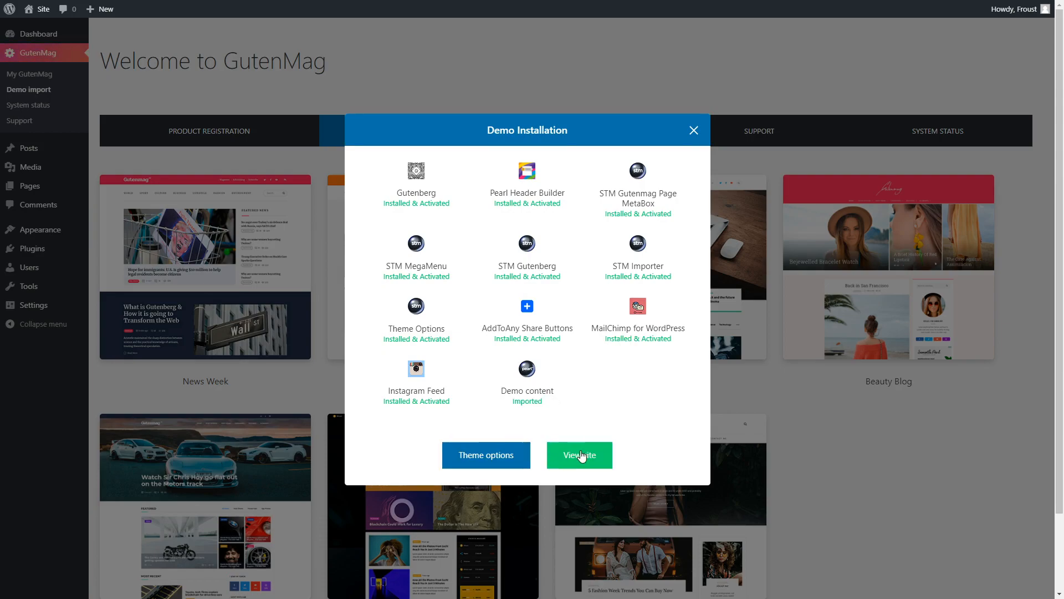
click(579, 454)
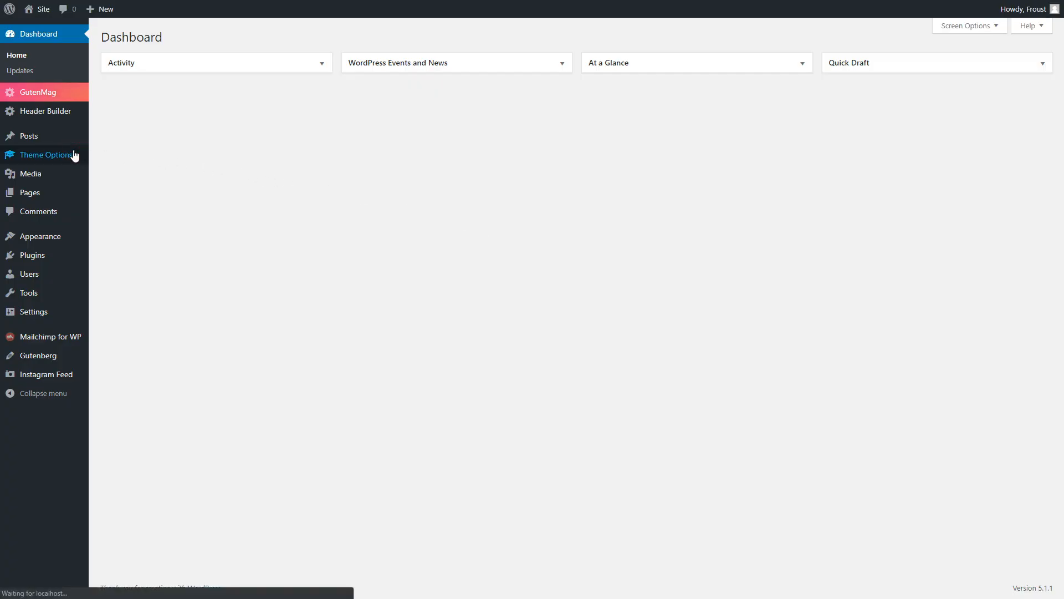
Visit Site Identity in the Customizer, start changing the title, then return to the Dashboard
click(46, 154)
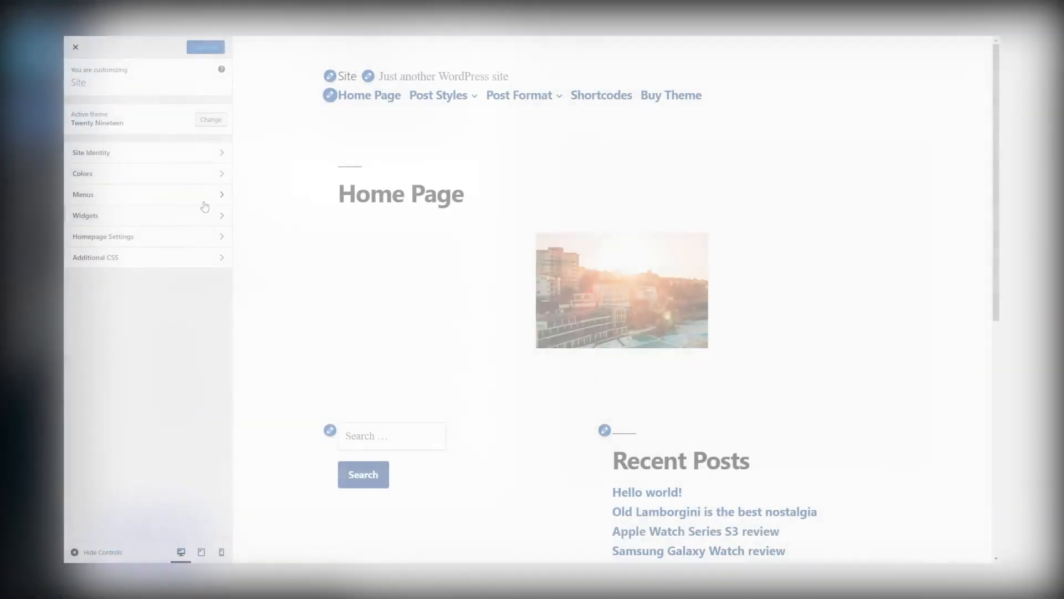
click(91, 152)
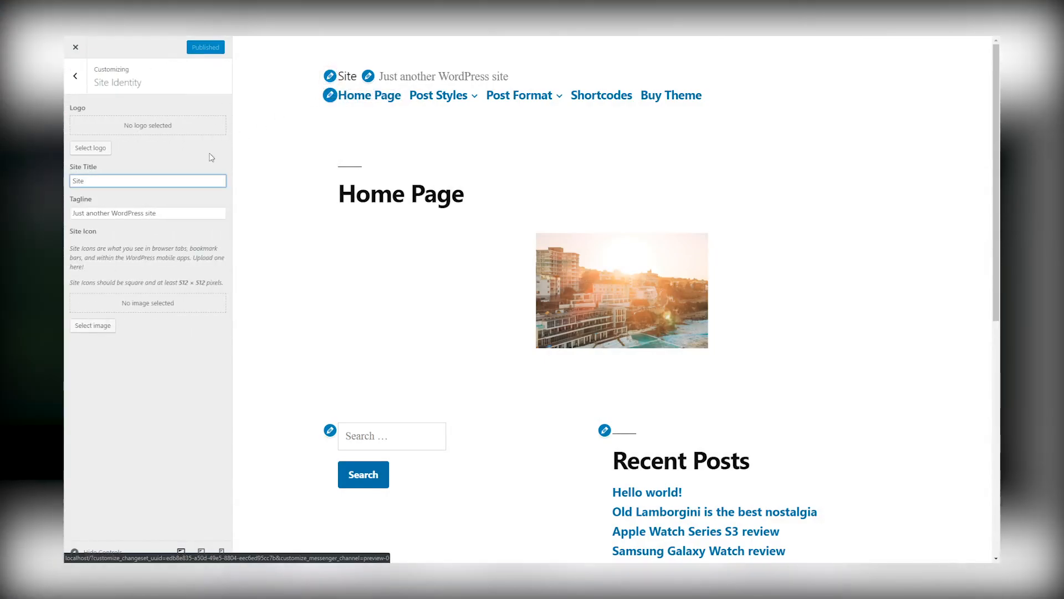
text(Change the t)
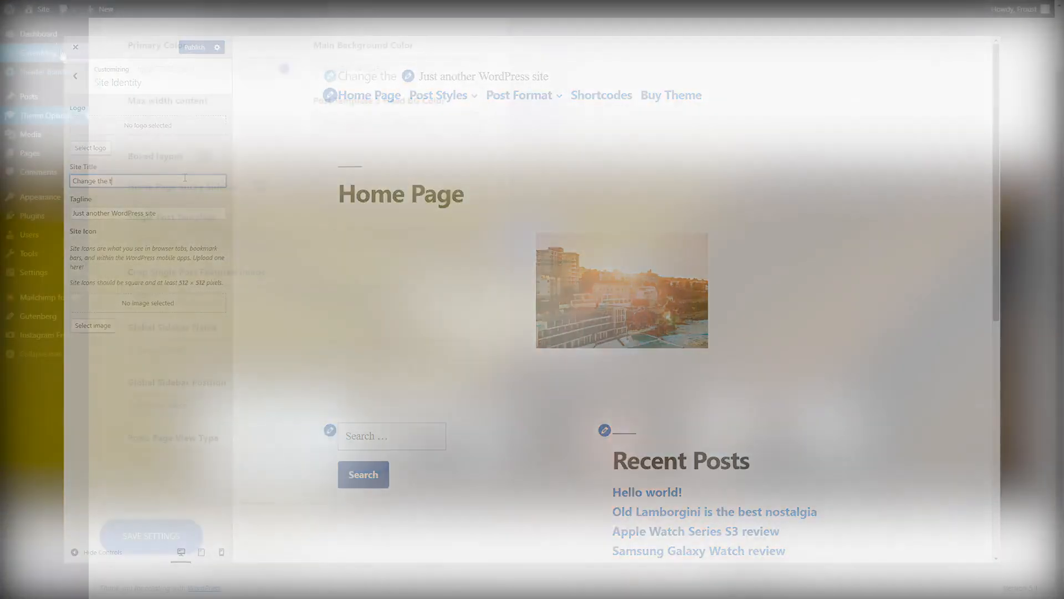
click(76, 46)
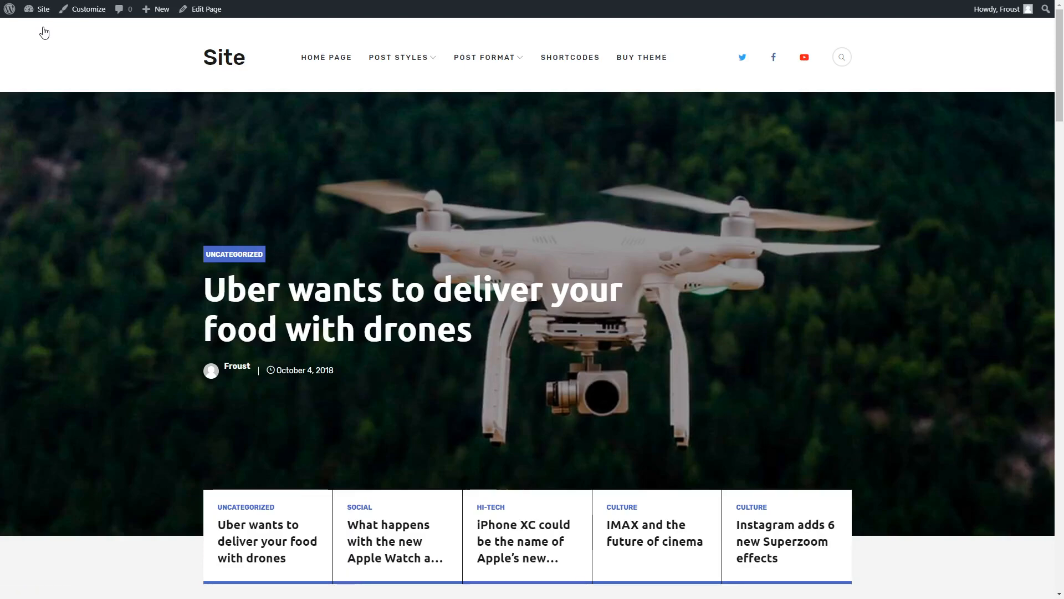
scroll(down, 3)
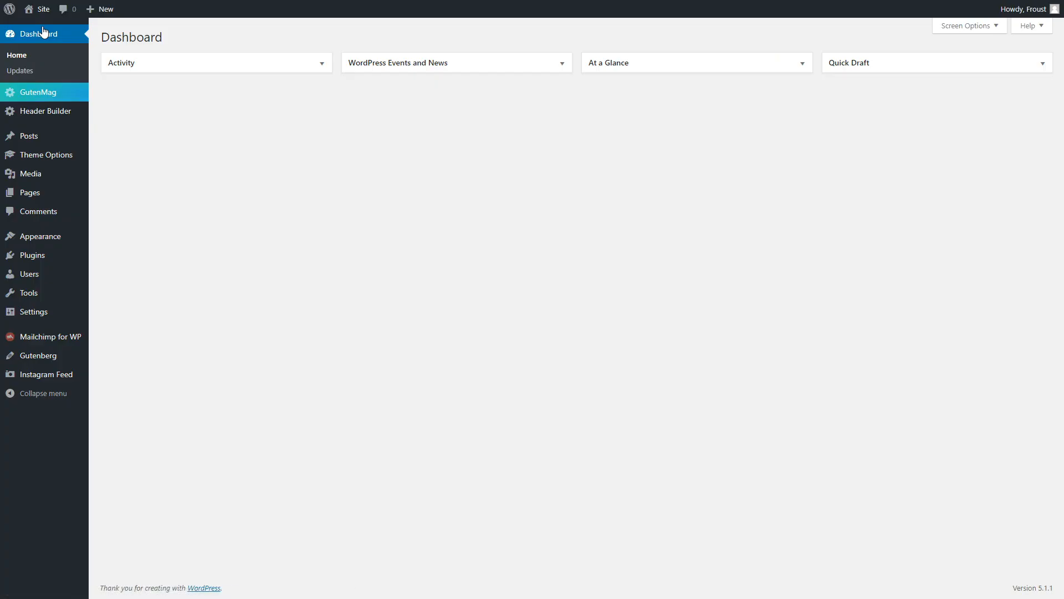
In Header Builder, delete the Socials element from the header layout
click(46, 112)
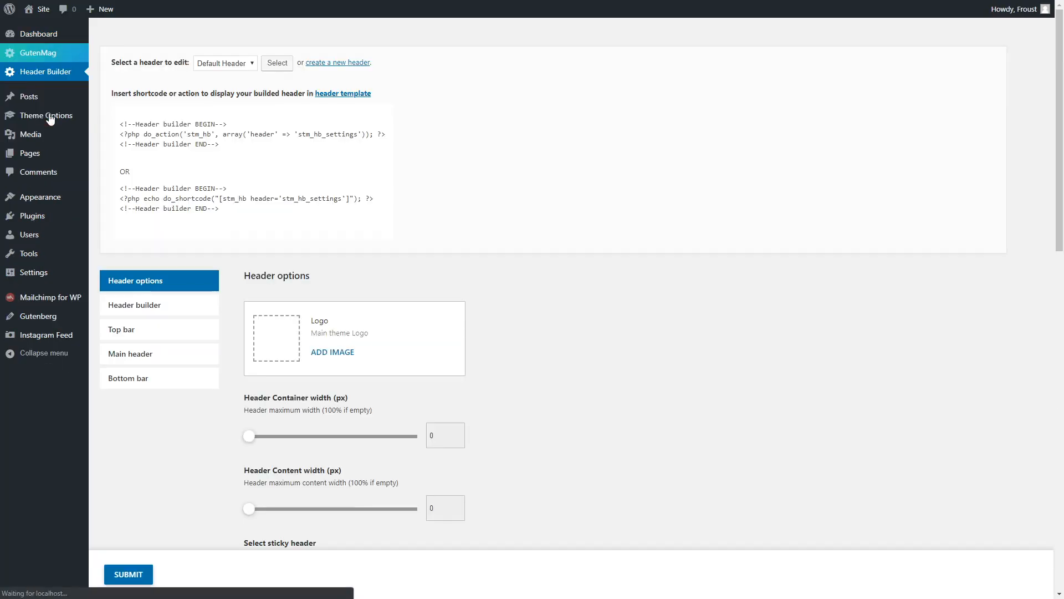
click(159, 304)
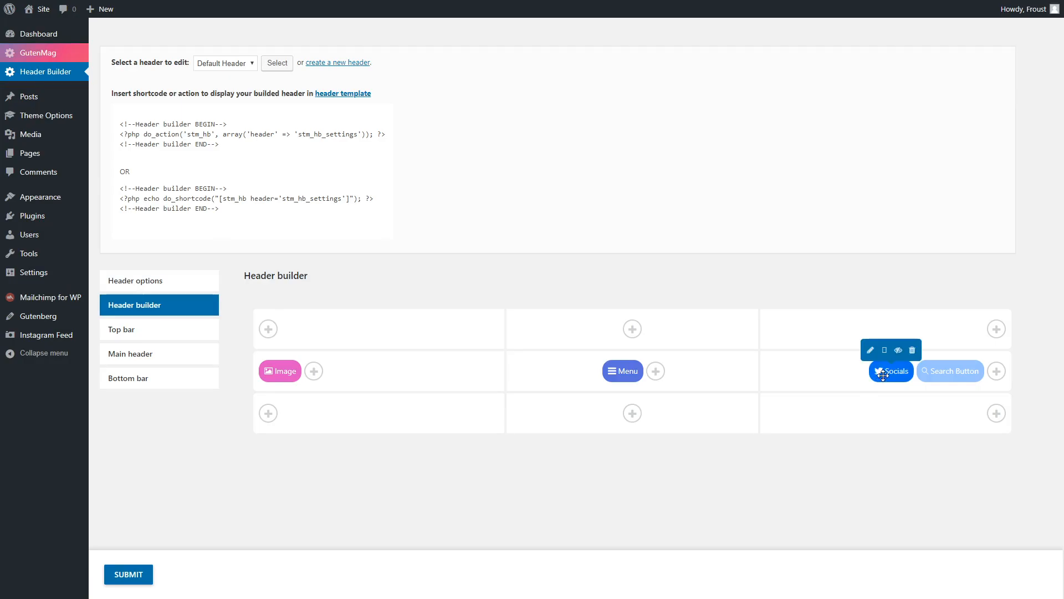
click(913, 350)
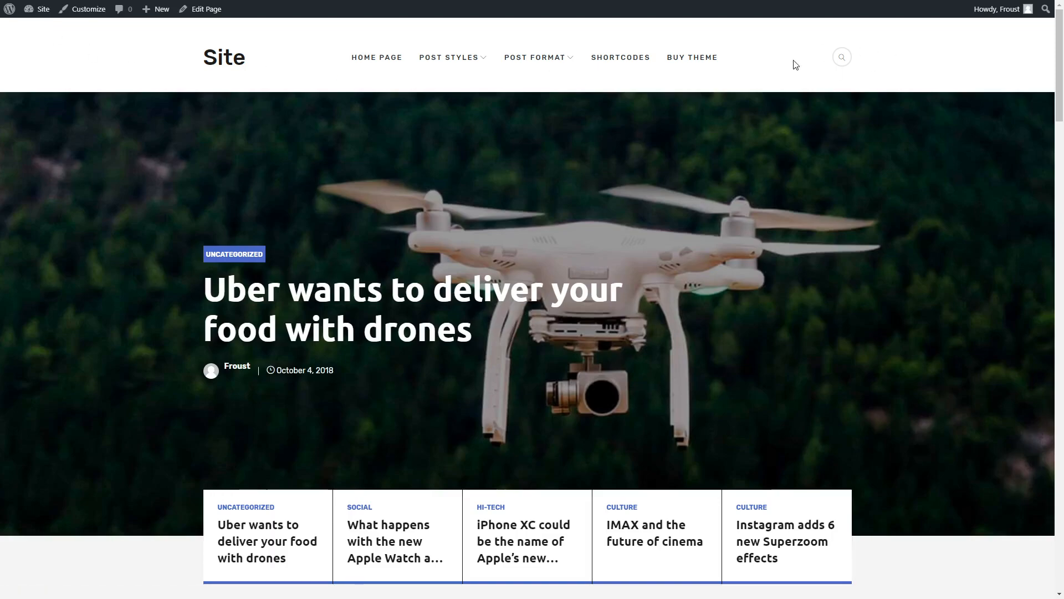
click(42, 9)
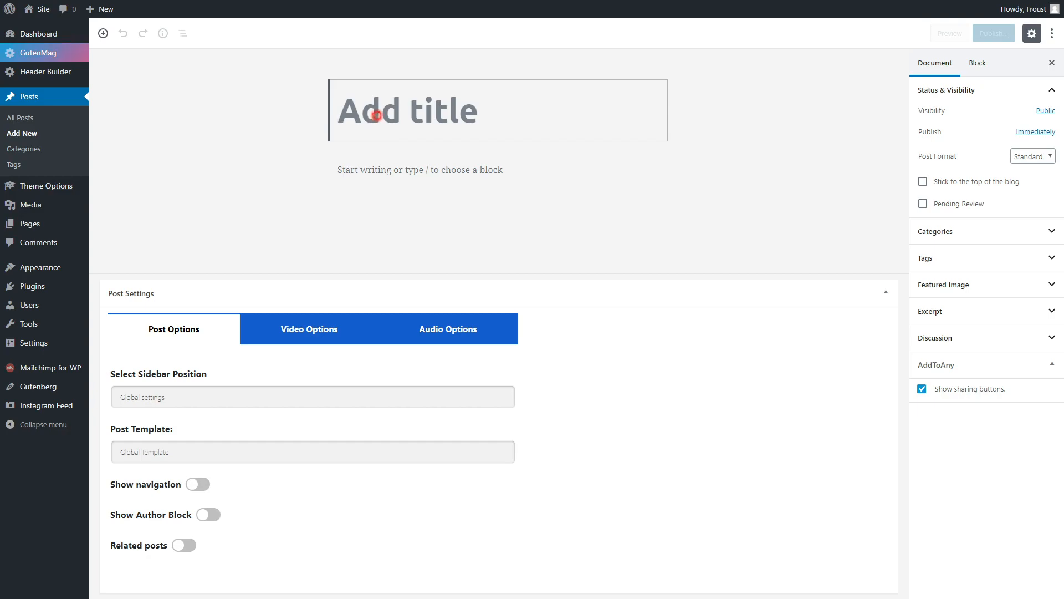
Write title Page Title, heading Page Heading, and a paragraph with a centered line
text(Page Title)
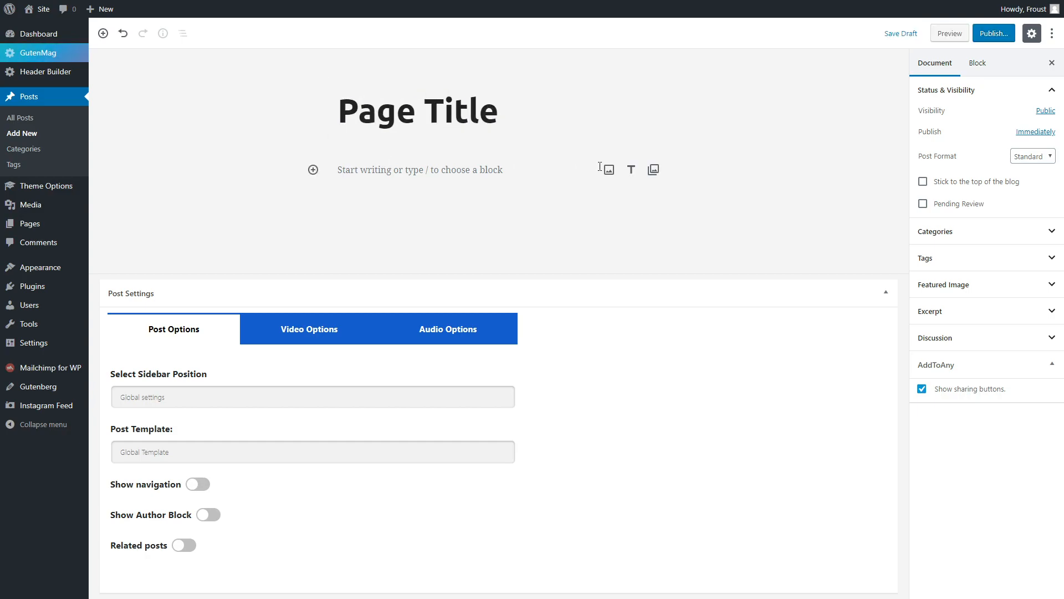
text(Page Heading)
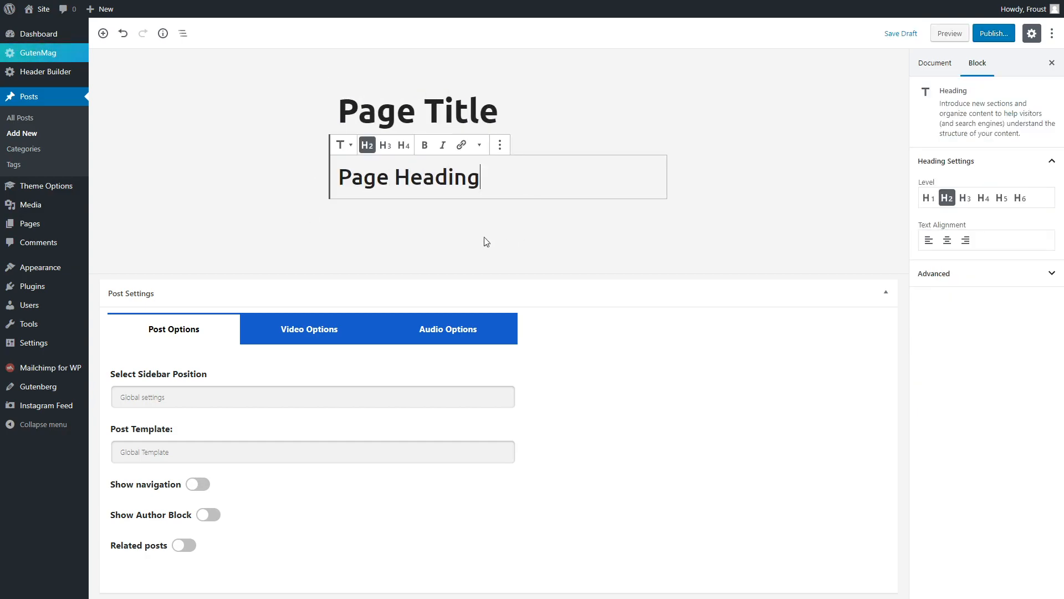
click(313, 217)
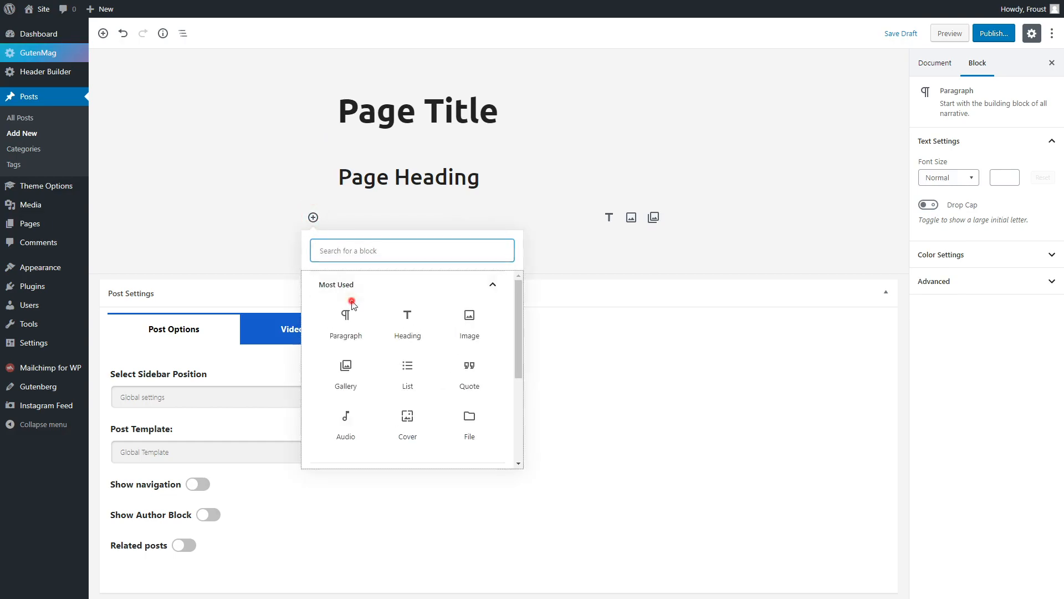
click(346, 314)
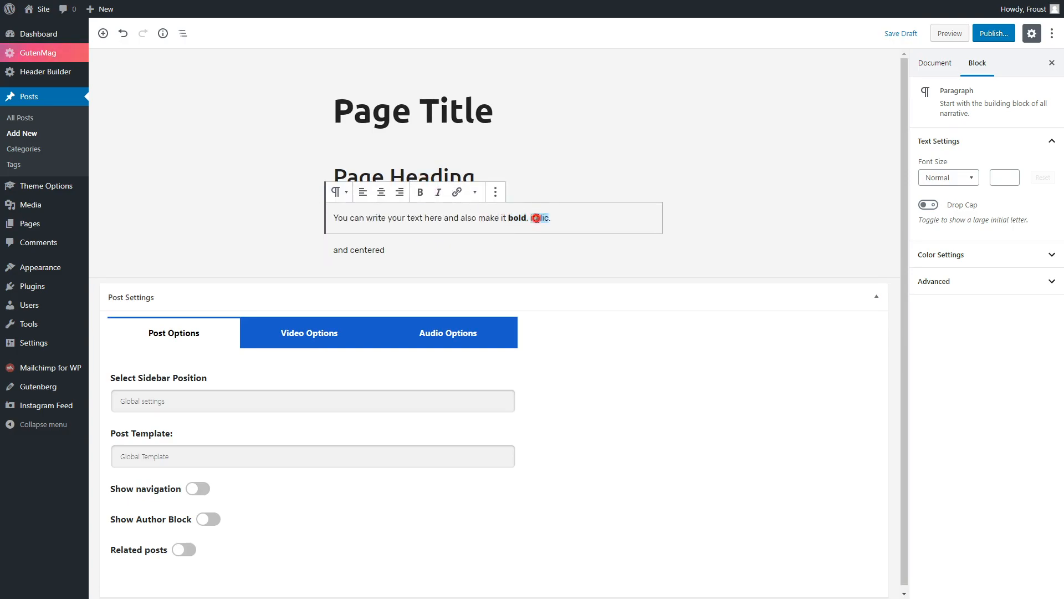
click(381, 224)
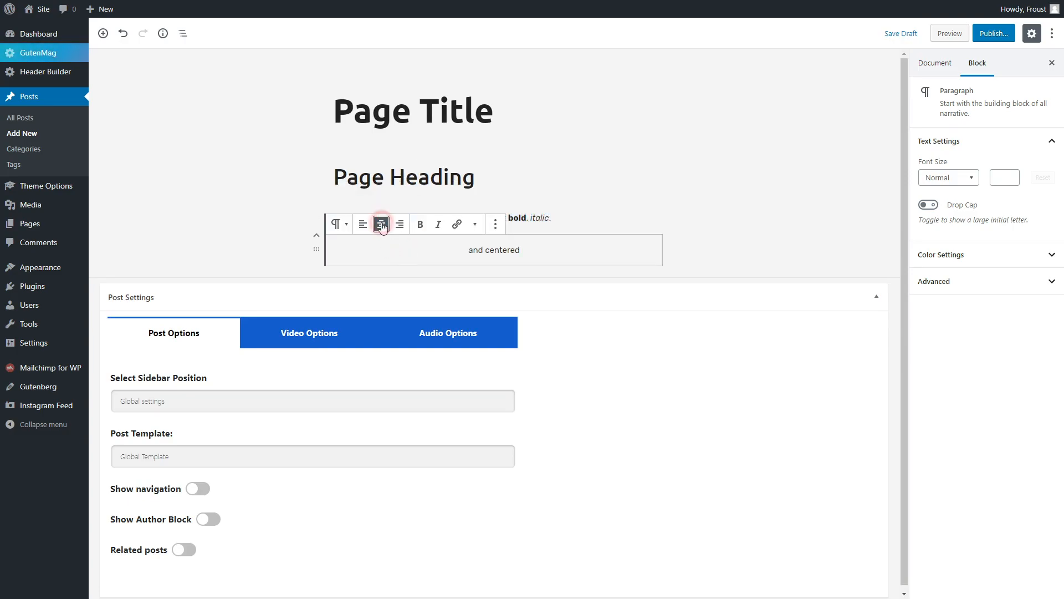
Insert a List block and make it a numbered list
click(382, 224)
text(list)
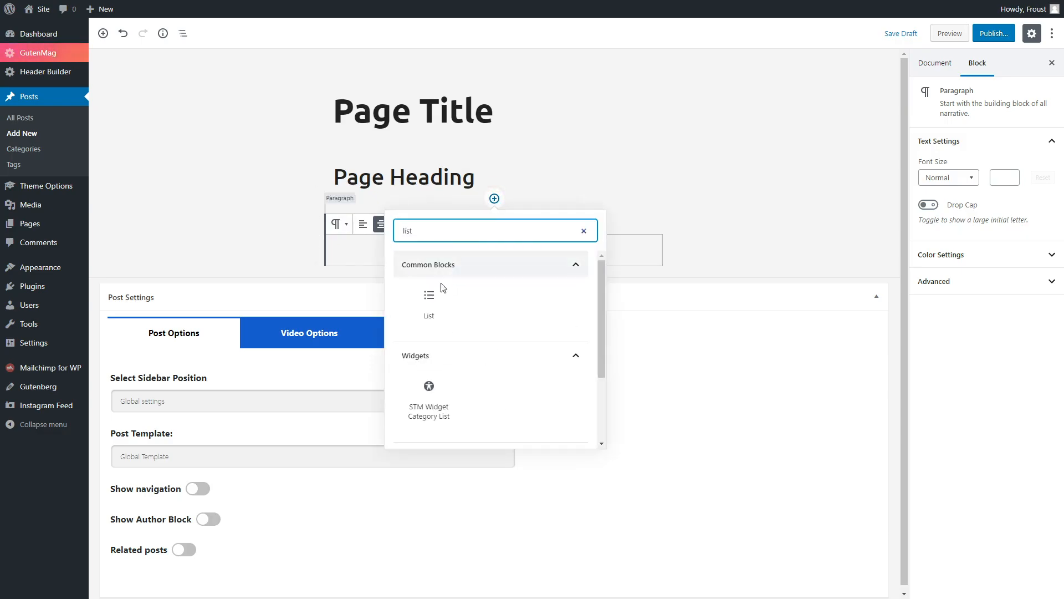
click(428, 299)
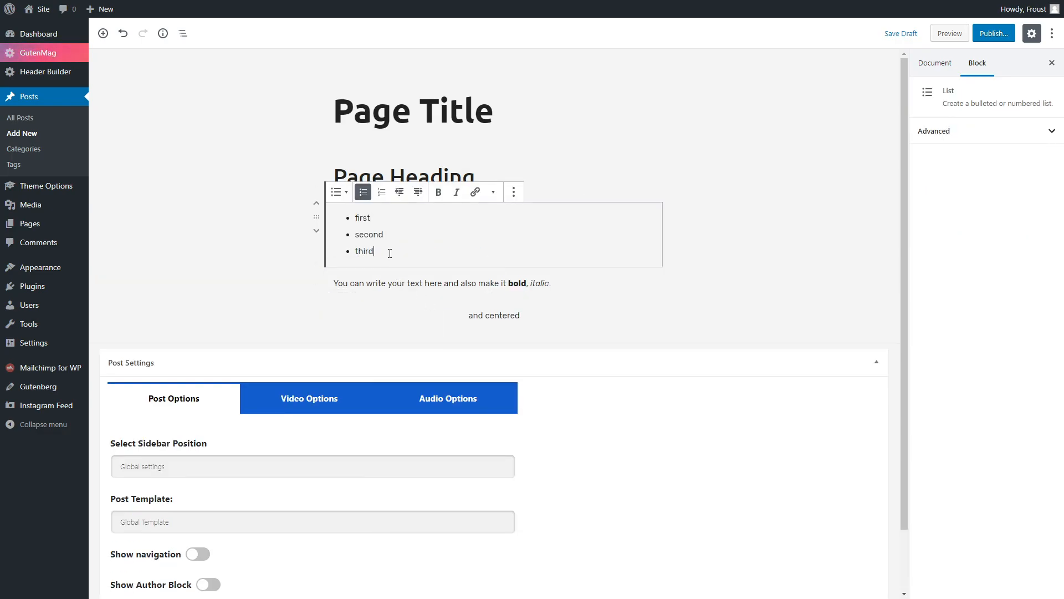
click(381, 193)
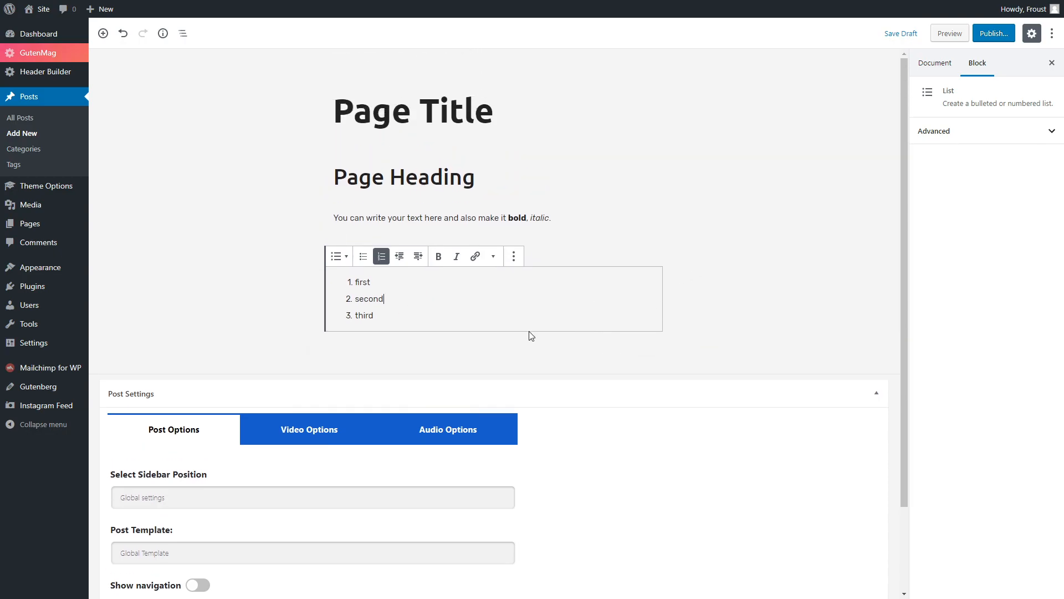
Add a gallery from the Media Library and a Quote block reading This is a wheel
click(309, 352)
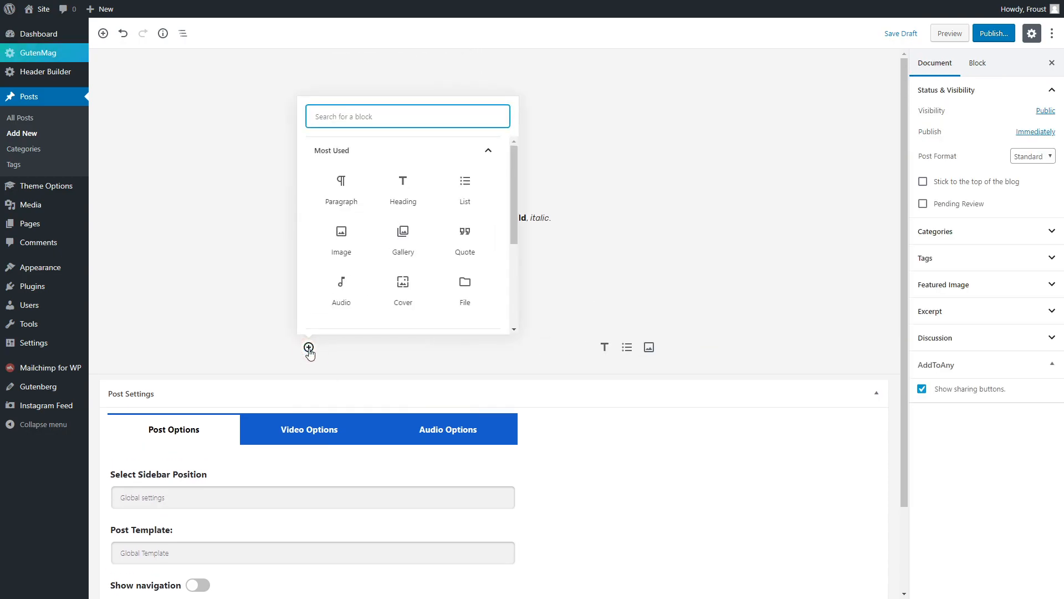
click(402, 236)
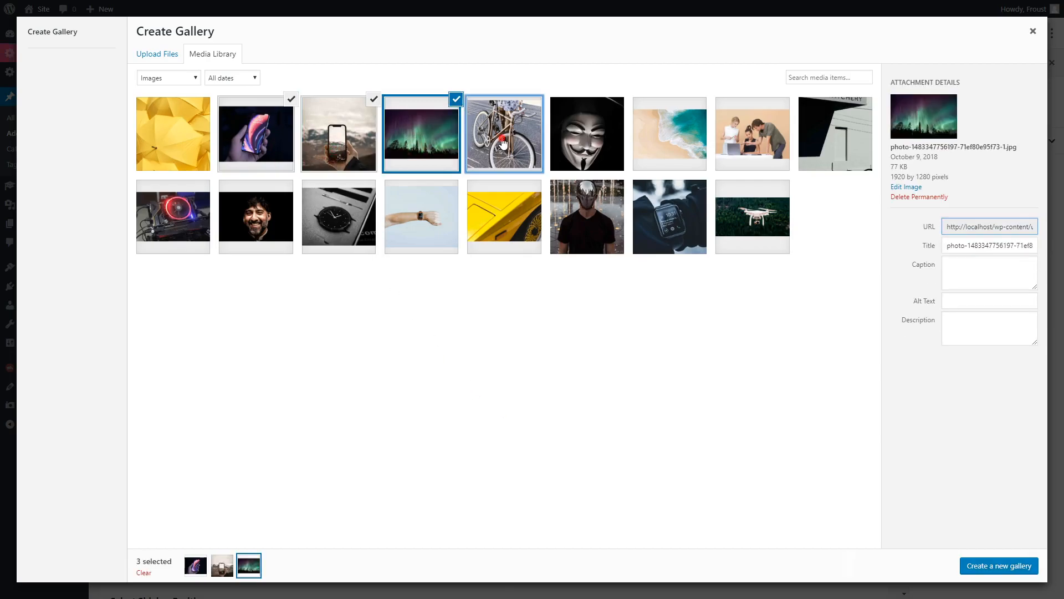
click(999, 565)
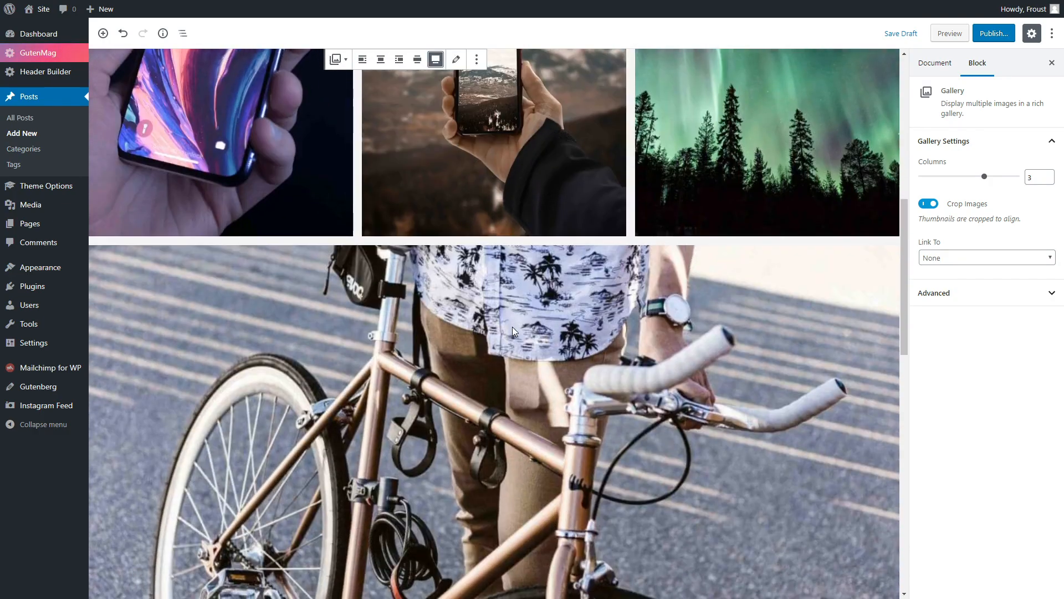
scroll(down, 3)
text(quot)
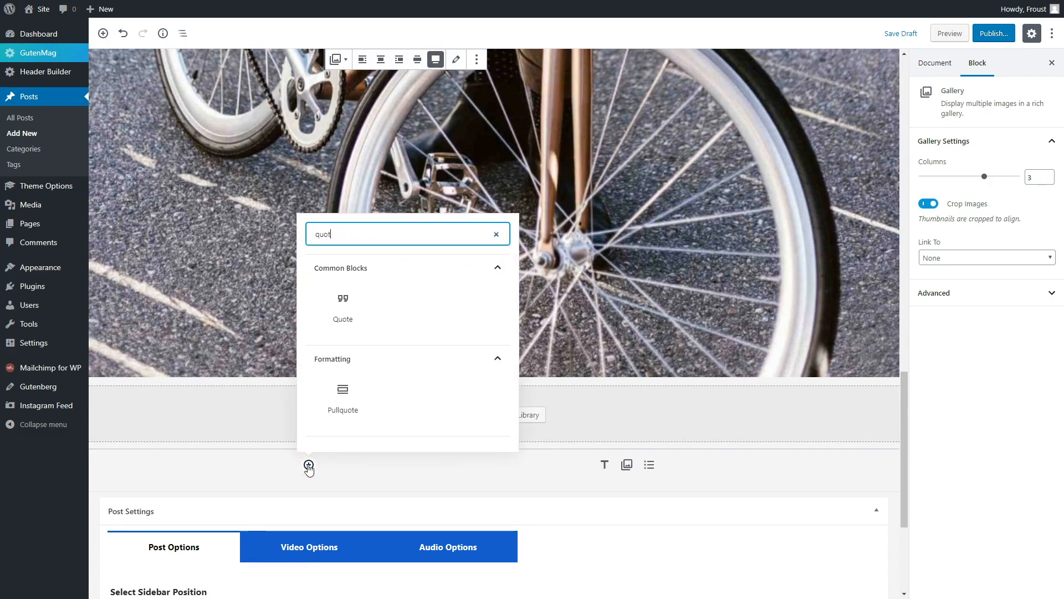
click(343, 302)
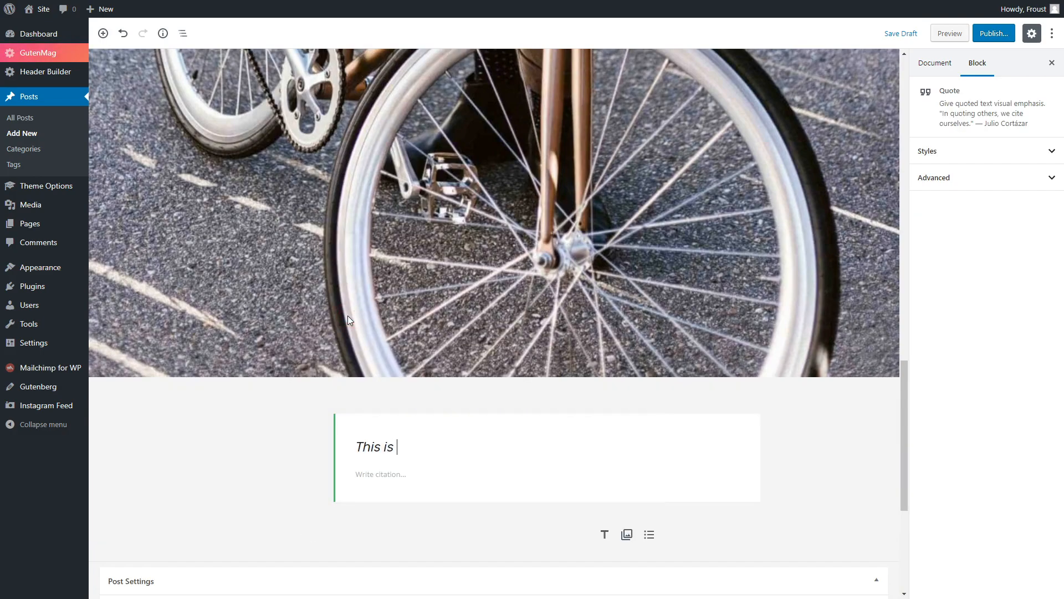
text(a wheel)
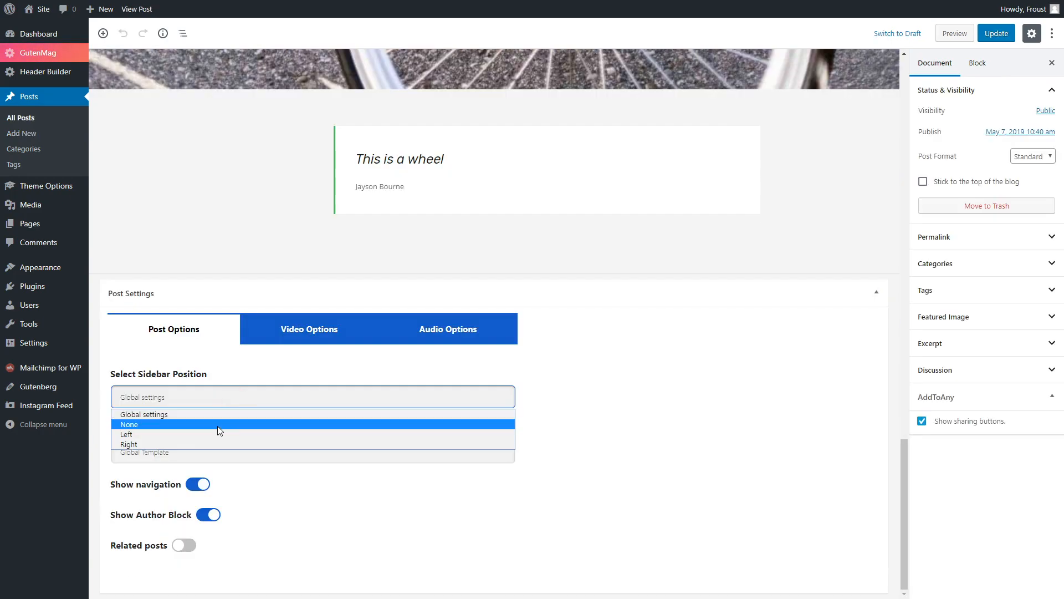
Set Sidebar Position to None, update the published post and view it live
click(129, 424)
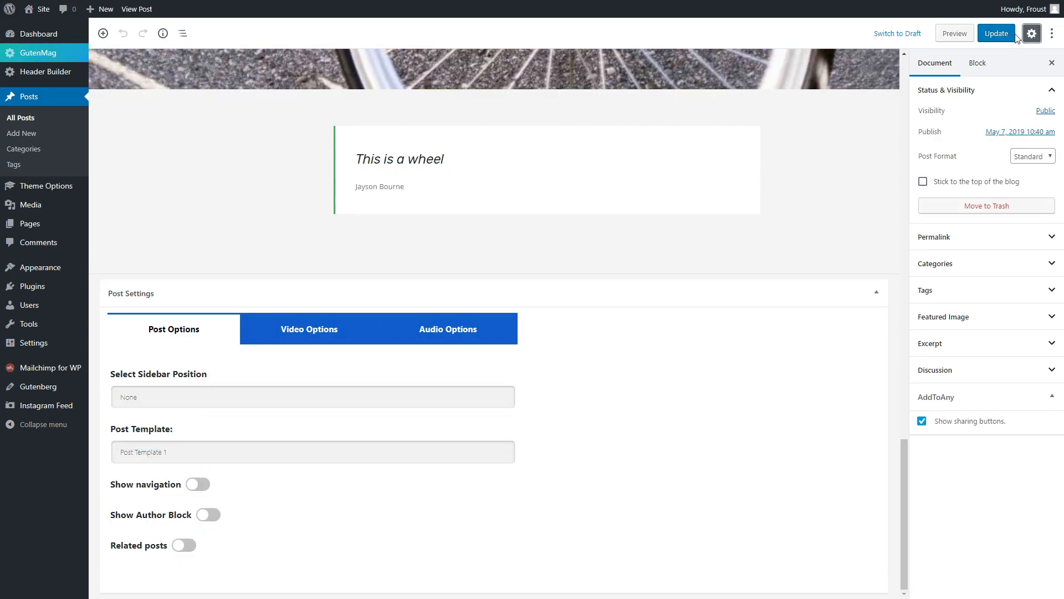
click(996, 33)
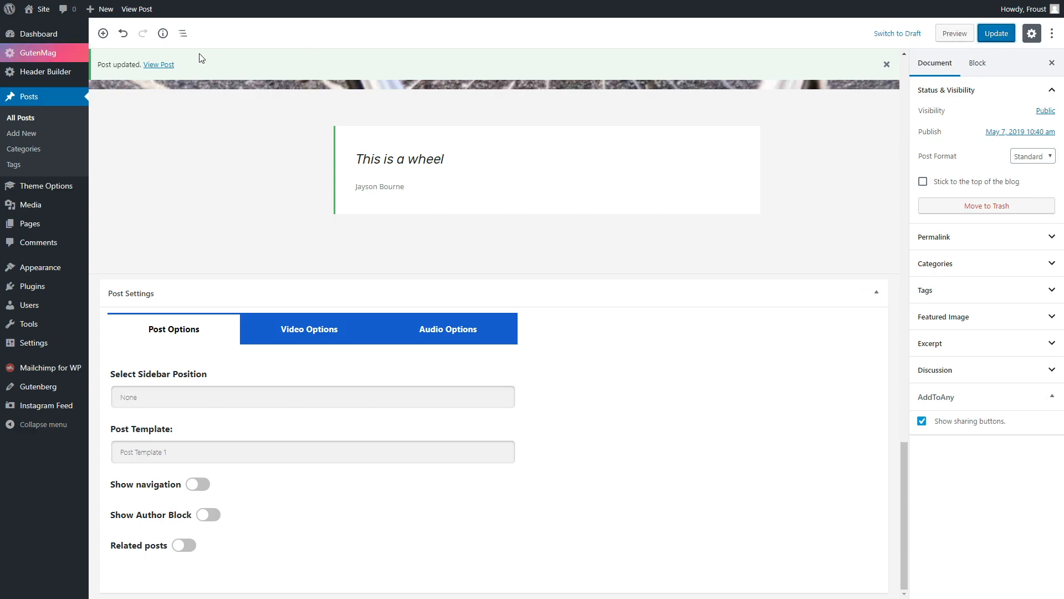
click(159, 64)
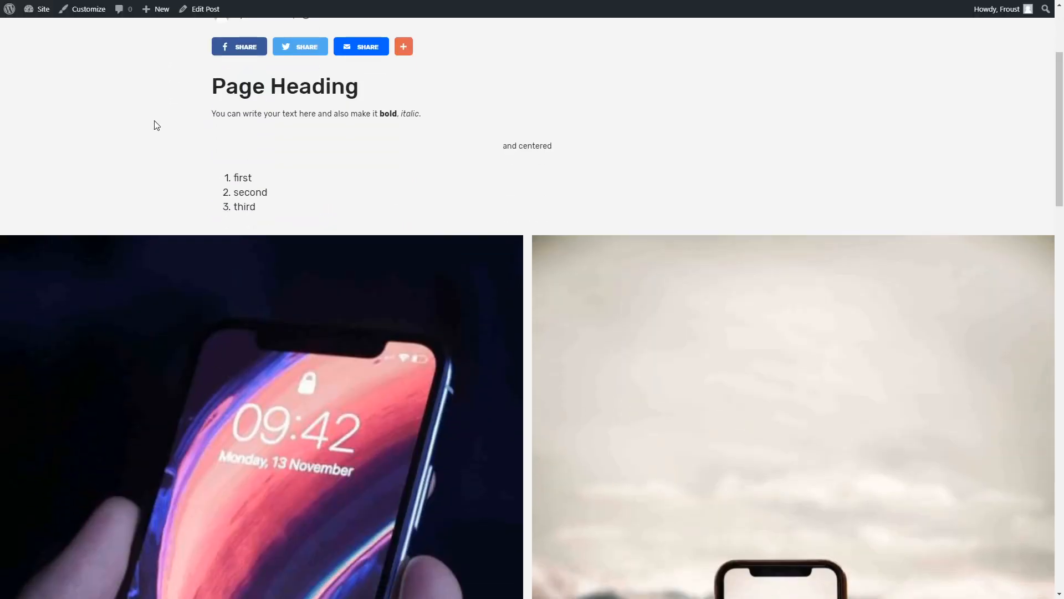
scroll(down, 3)
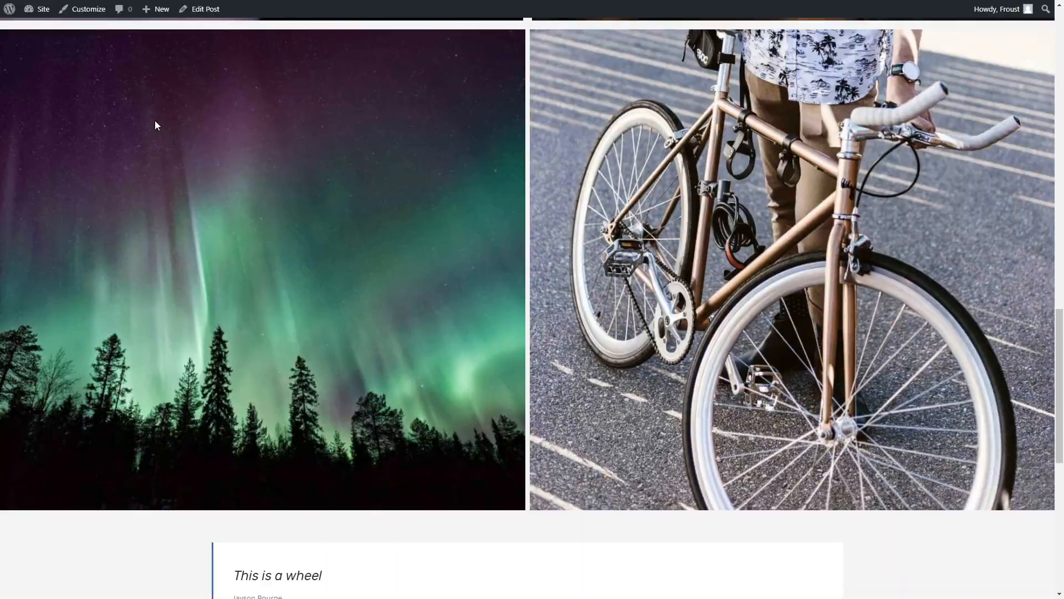